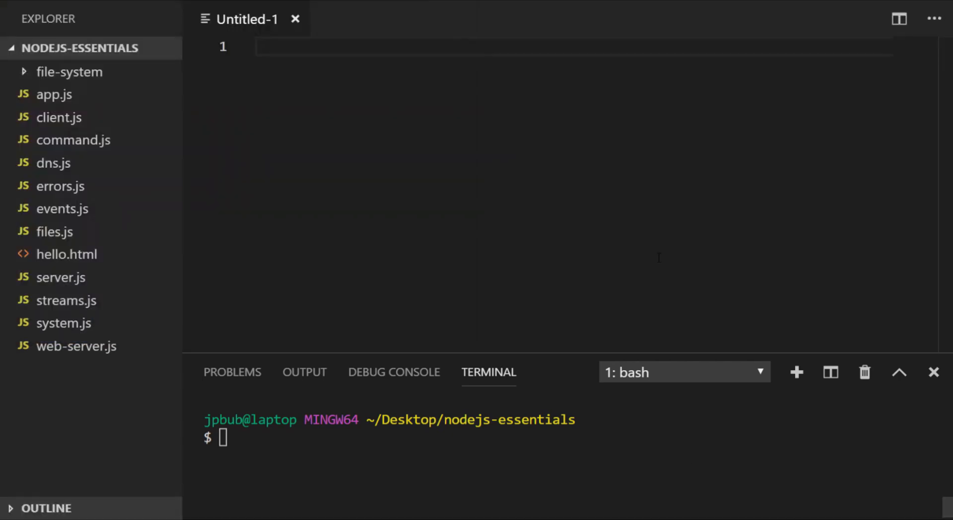
# Step: Write crypto.js requiring crypto, hashing 'password' with createHash('md5').digest('hex') and logging the hash
pyautogui.write('const c')
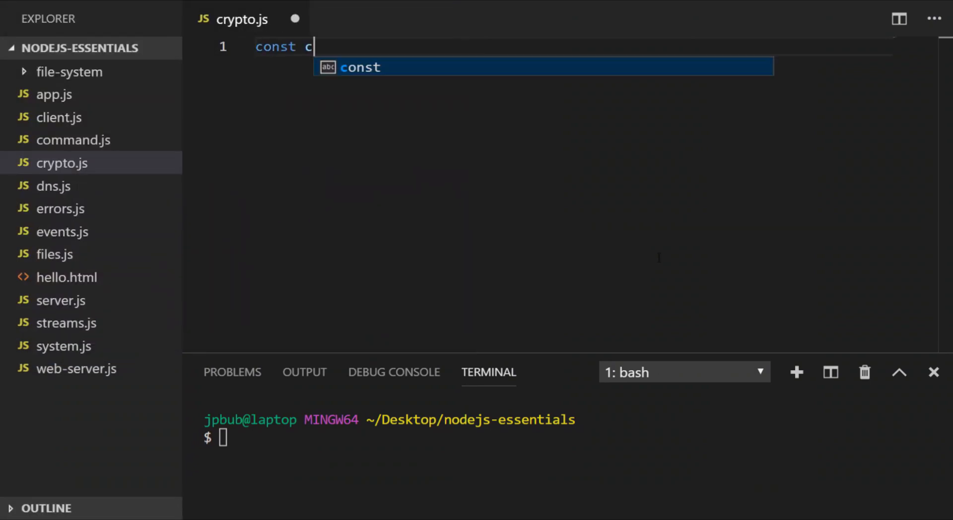
pyautogui.write("rypto = require('crypto')")
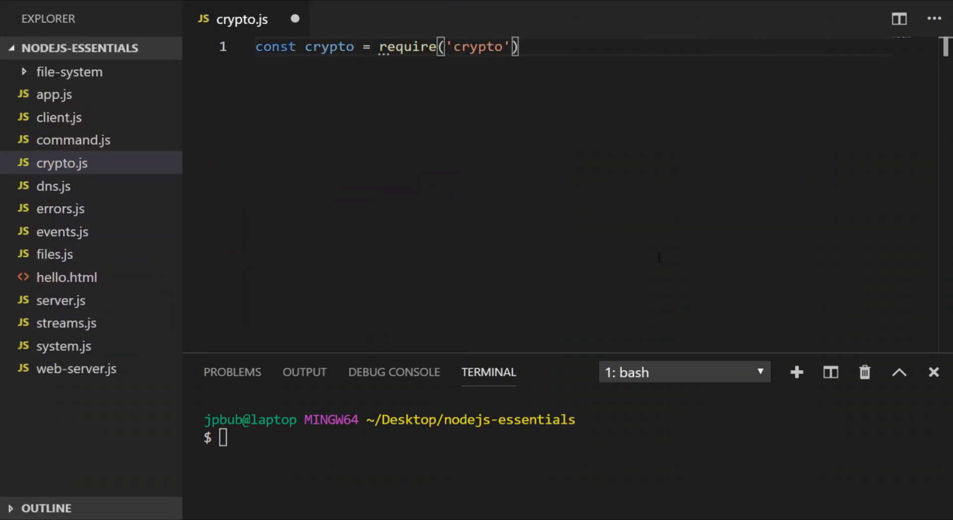
pyautogui.write("const hash = crypto.createHash('md5")
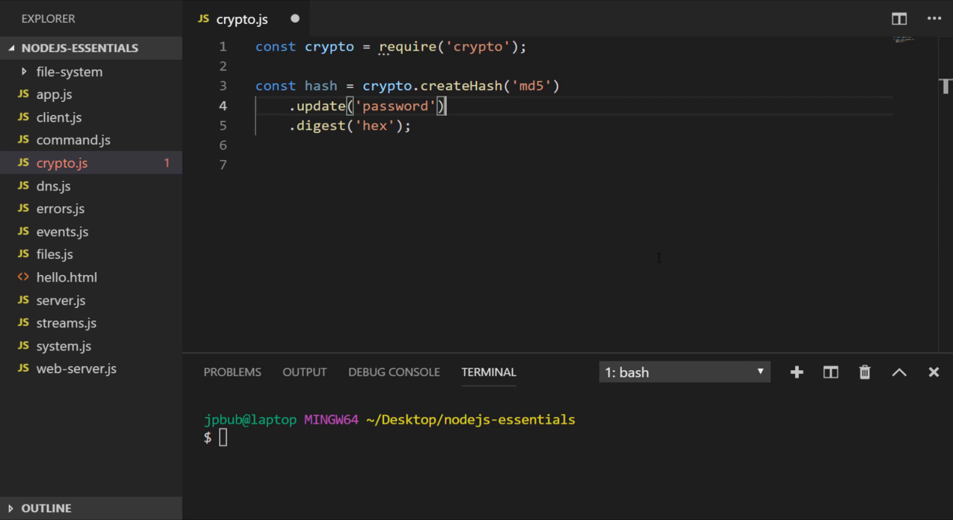
pyautogui.write('console.log(hash);')
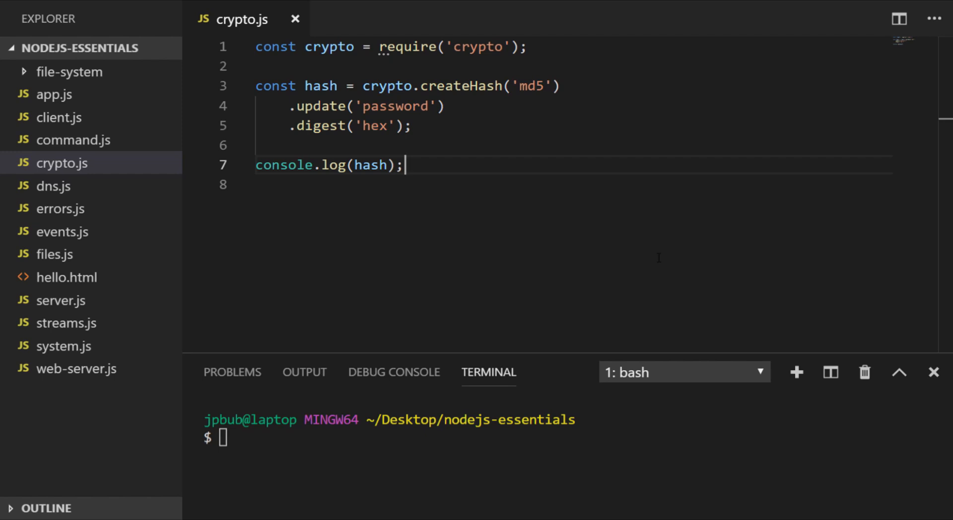
# Step: Run node crypto in the terminal to print the md5 hex digest of 'password'
pyautogui.write('node crypto')
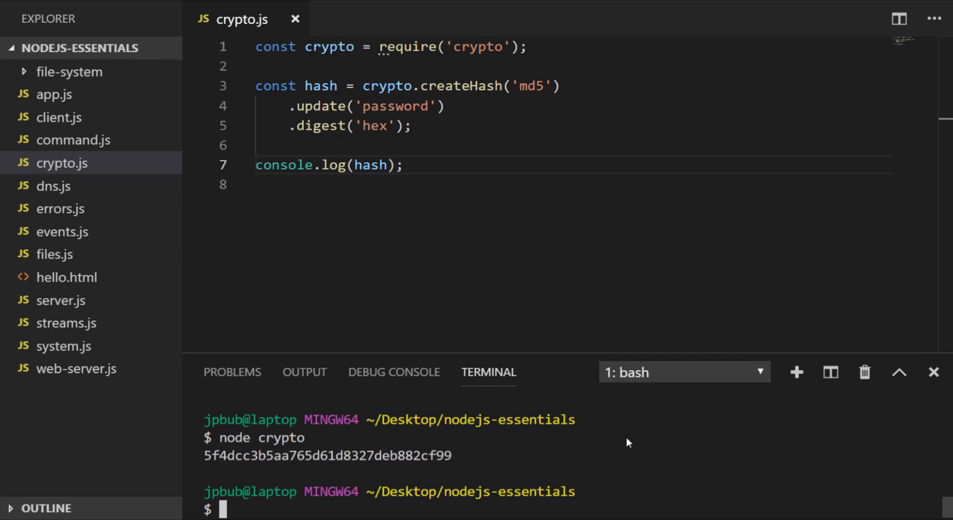
# Step: Add const secret = 'secret key' and switch the hash to createHmac('sha256', secret)
pyautogui.write('const secre')
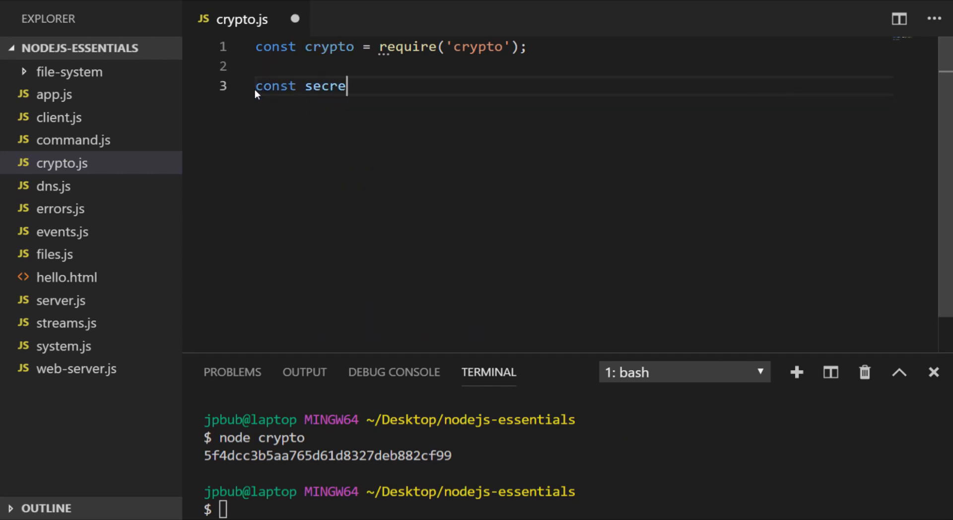
pyautogui.write("t = 'secret key';")
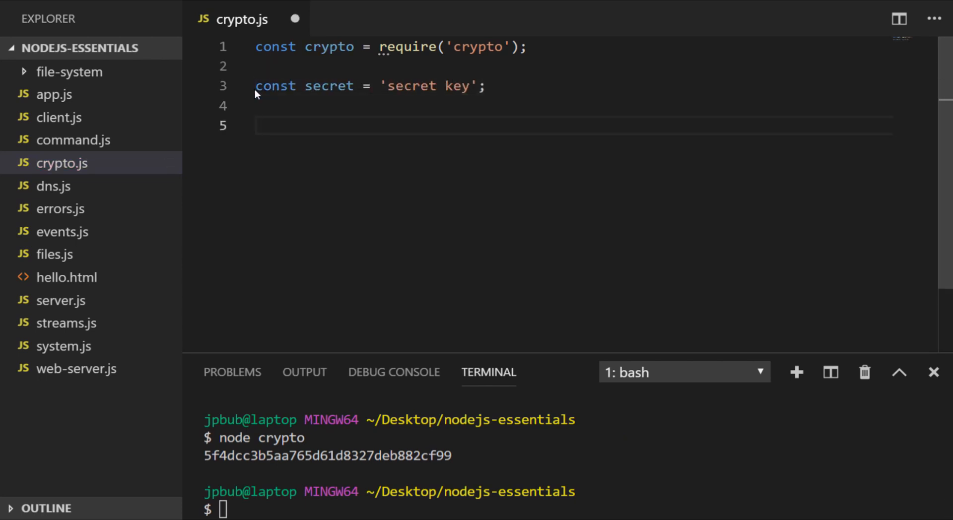
pyautogui.write("const hash = crypto.createHmac('sha256', secret")
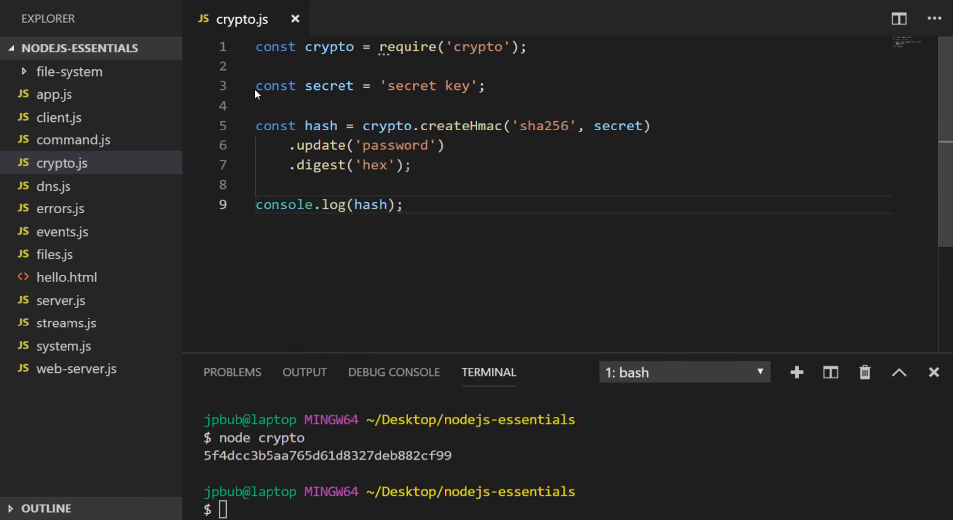
# Step: Run node crypto so the terminal prints the longer sha256 HMAC digest
pyautogui.write('node crypto')
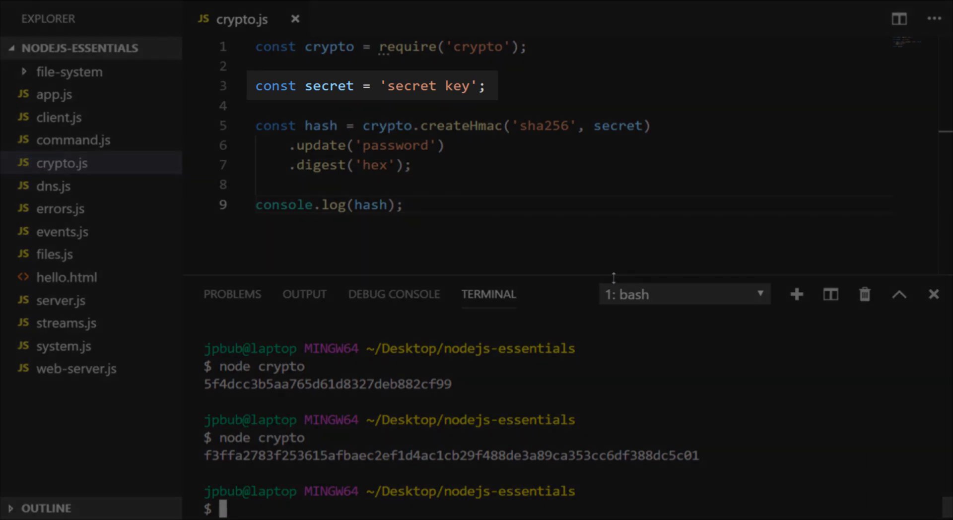
pyautogui.click(622, 343)
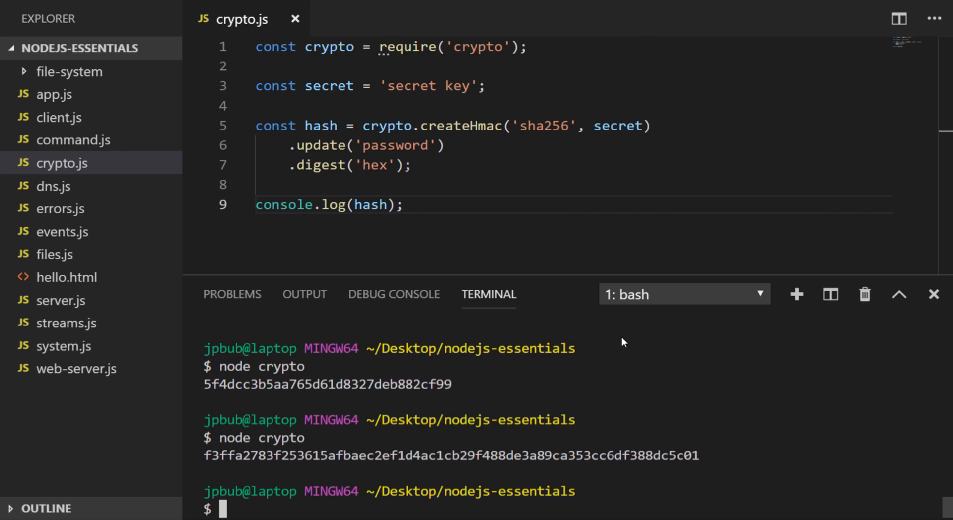
# Step: Show encrypt.js with scryptSync key, aes-192-cbc createCipher and cipher.write('some clear text data')
pyautogui.click(66, 231)
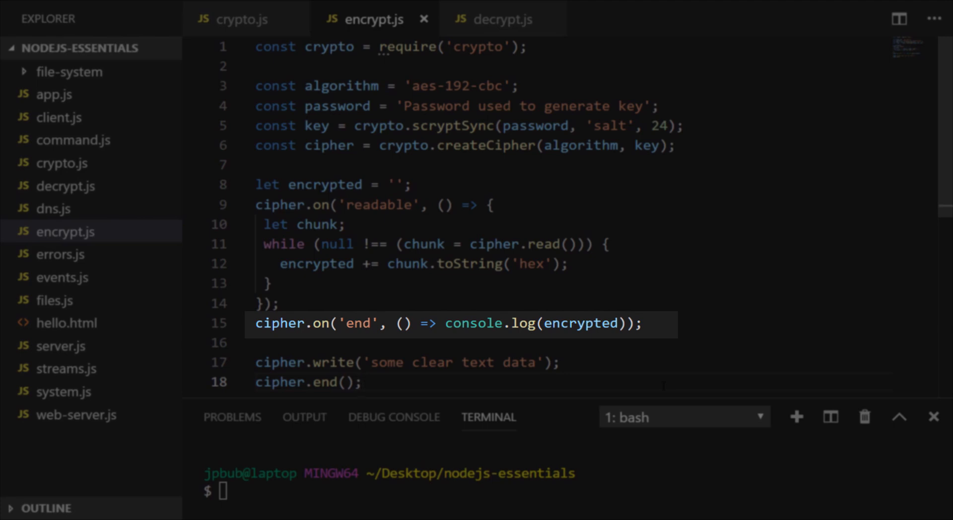
pyautogui.click(362, 381)
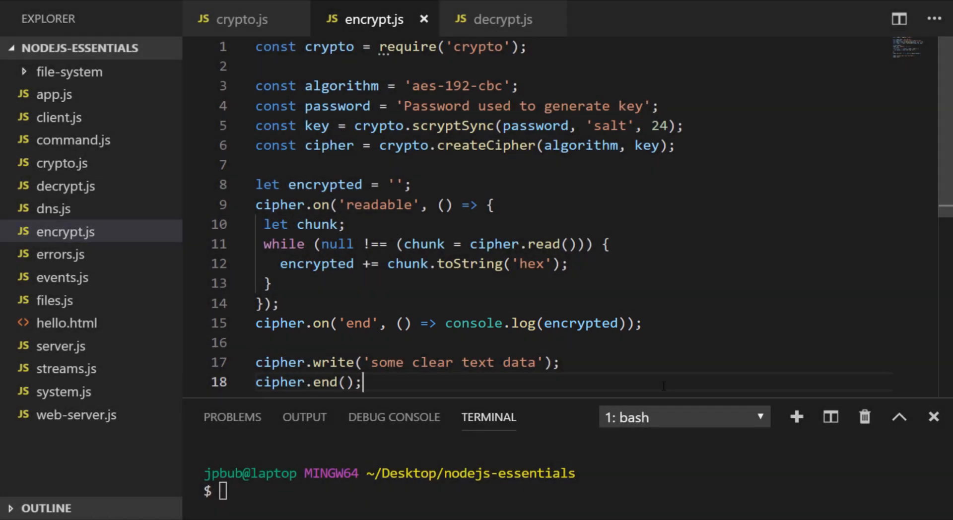
pyautogui.moveTo(255, 363); pyautogui.dragTo(362, 383)
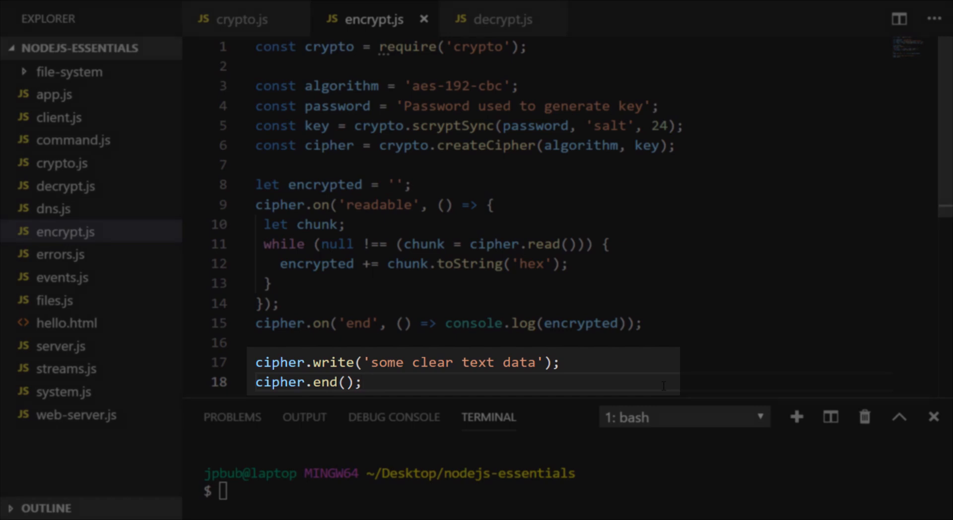
pyautogui.click(363, 381)
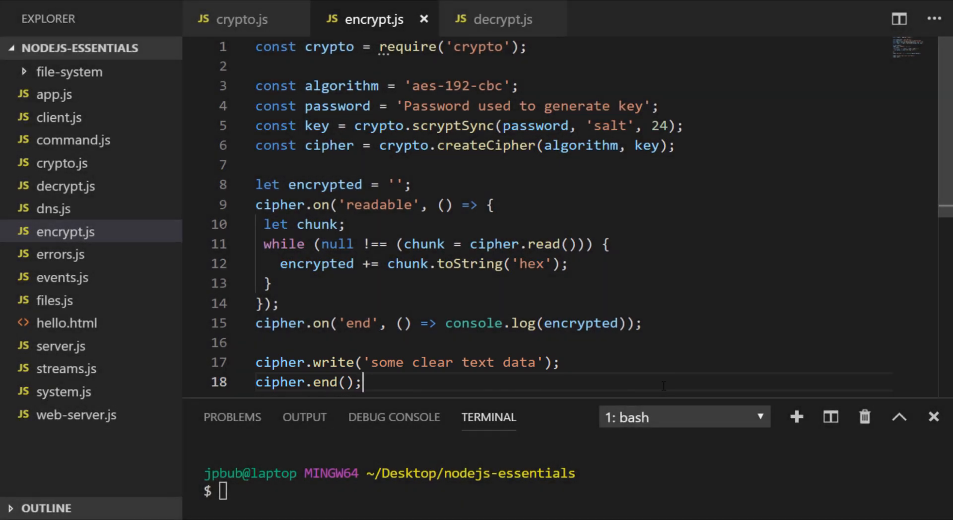
# Step: Run node encrypt so the terminal prints the encrypted hex string
pyautogui.write('node en')
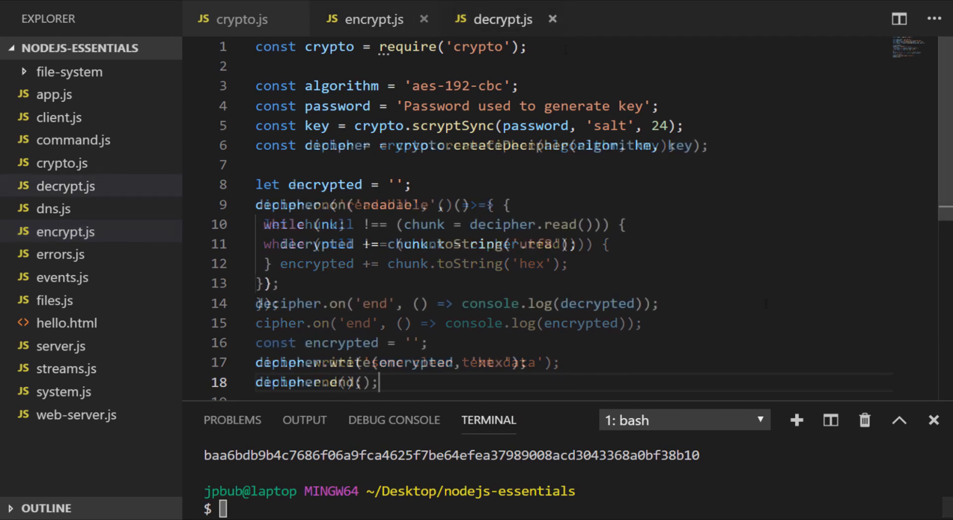
# Step: Paste the terminal's hex string baa6bdb9...0bf38b10 into decrypt.js's const encrypted
pyautogui.click(502, 18)
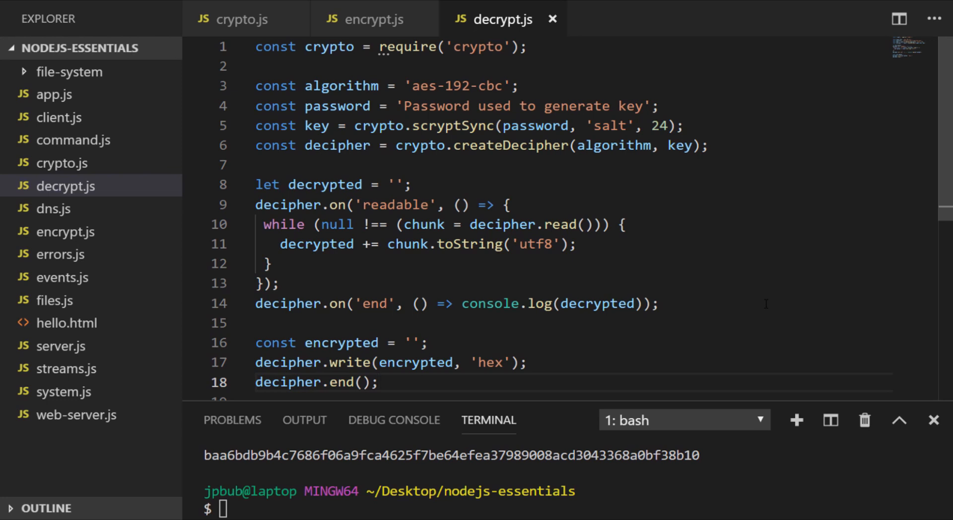
pyautogui.moveTo(511, 464)
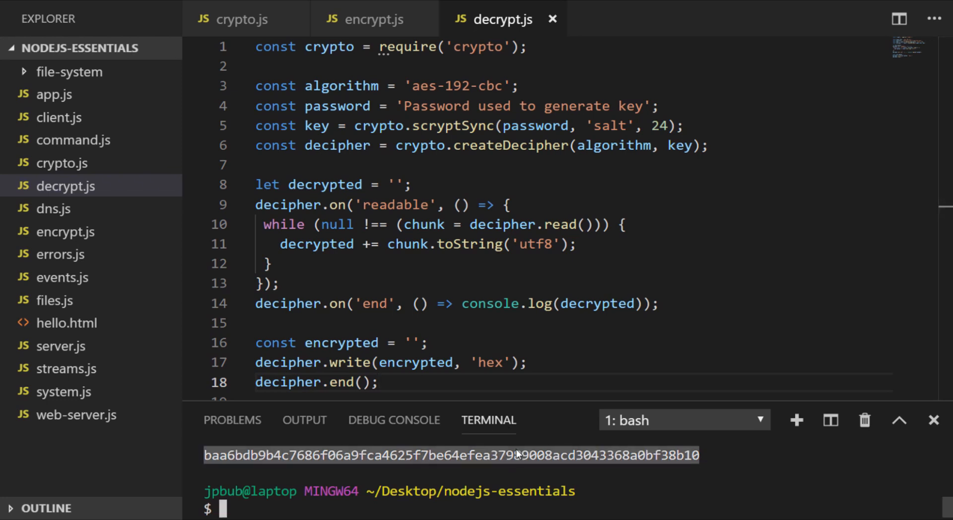
pyautogui.write('baa6bdb9b4c7686f06a9fca4625f7be64efea37989008acd3043368a0bf38b10')
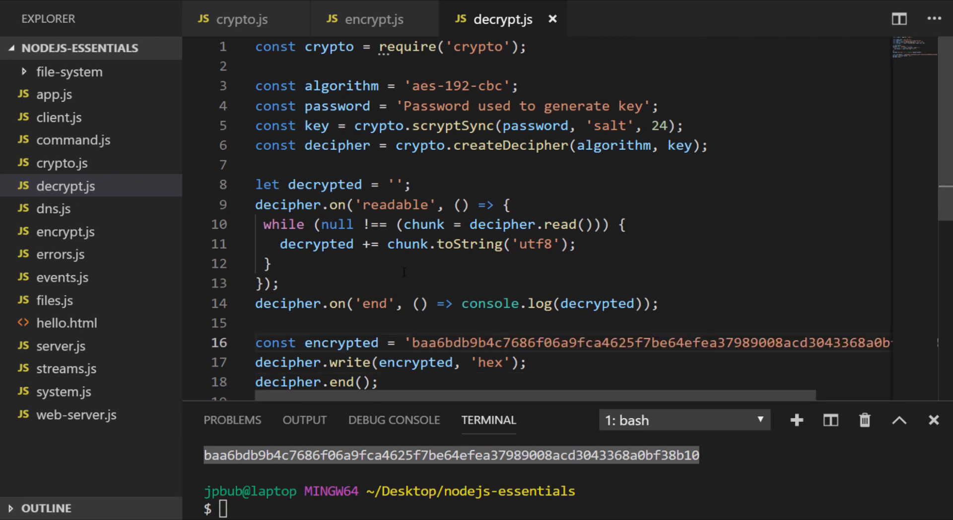
# Step: Run node decrypt so the terminal prints 'some clear text data'
pyautogui.write('node dec')
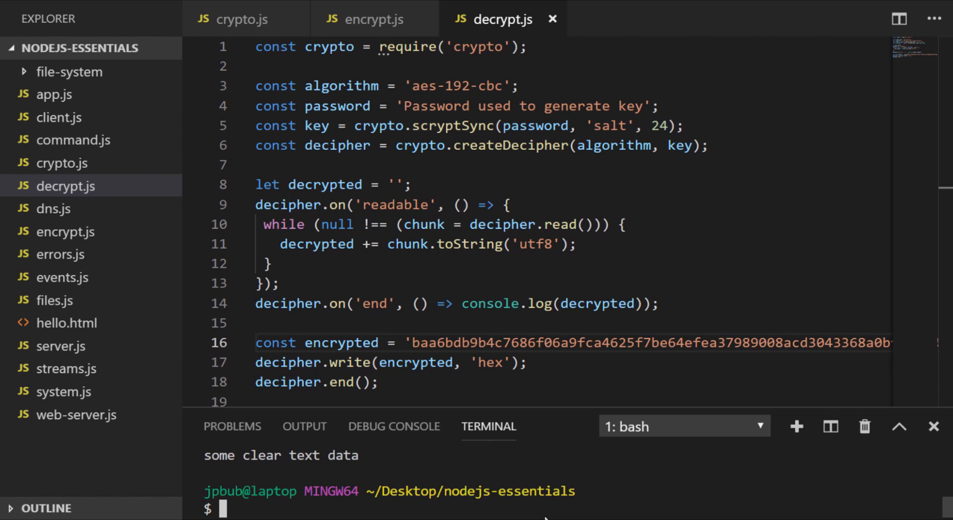
pyautogui.moveTo(623, 511)
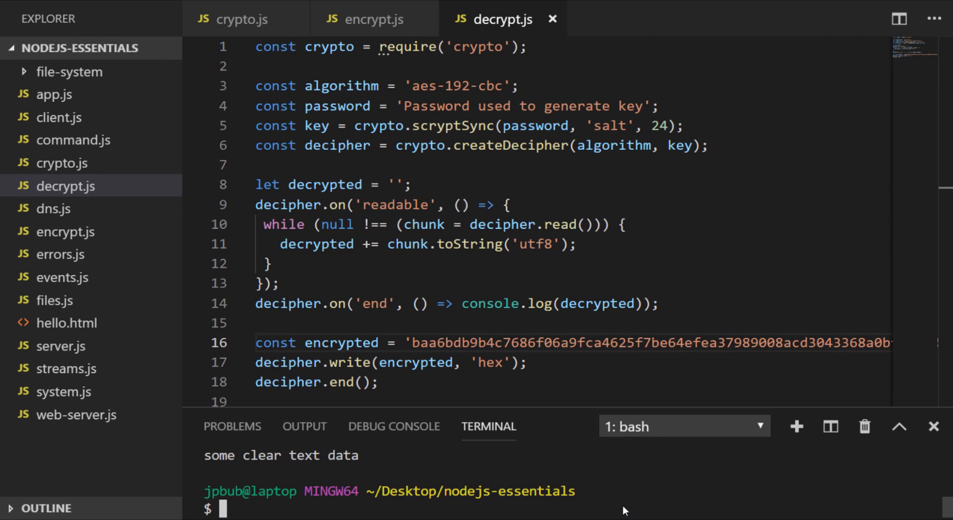